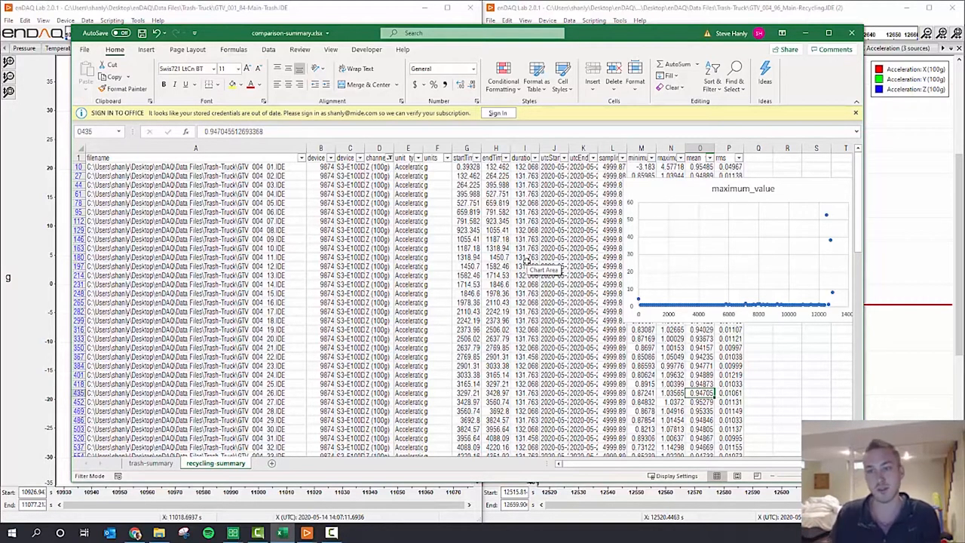
mouse_move(828, 219)
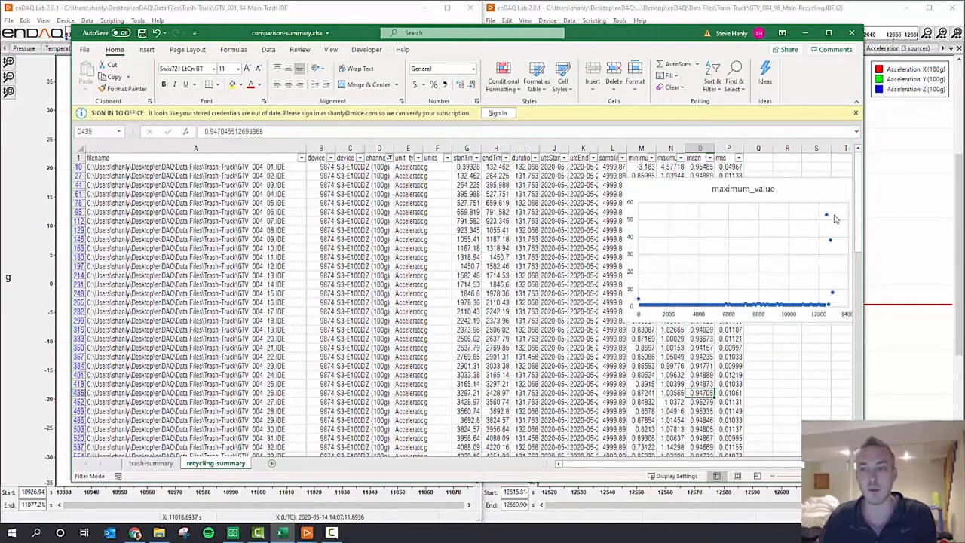
Check the recycling-summary peak values, then open the channel_name column's filter options.
scroll(down, 3)
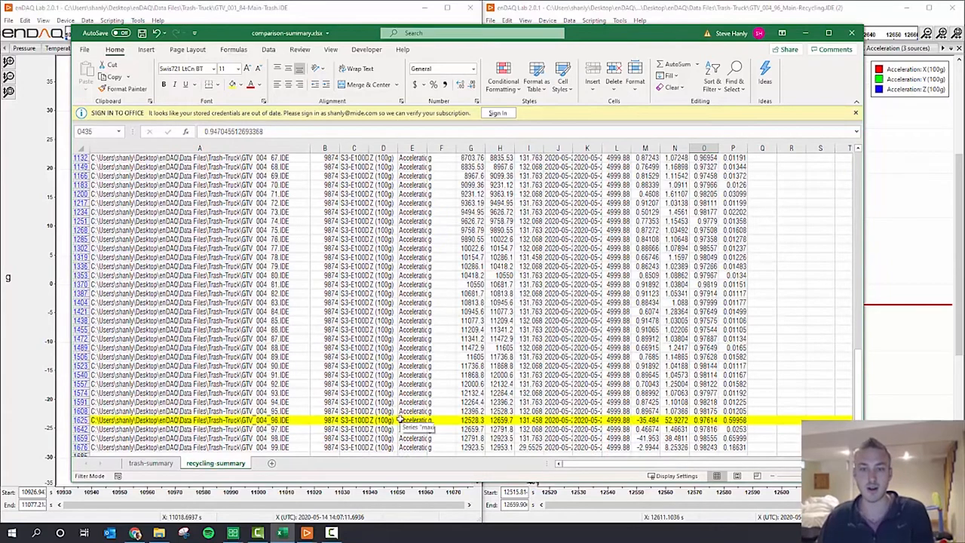
mouse_move(486, 334)
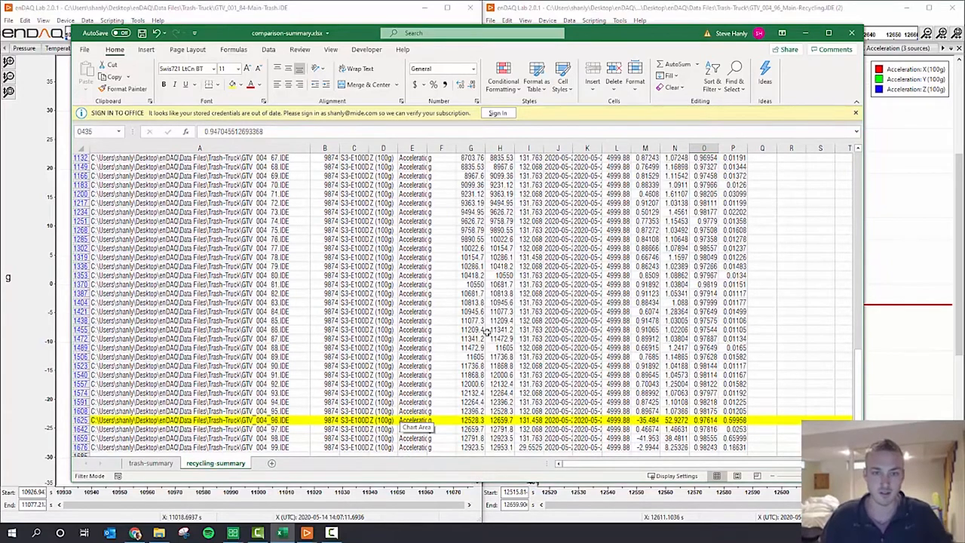
scroll(up, 3)
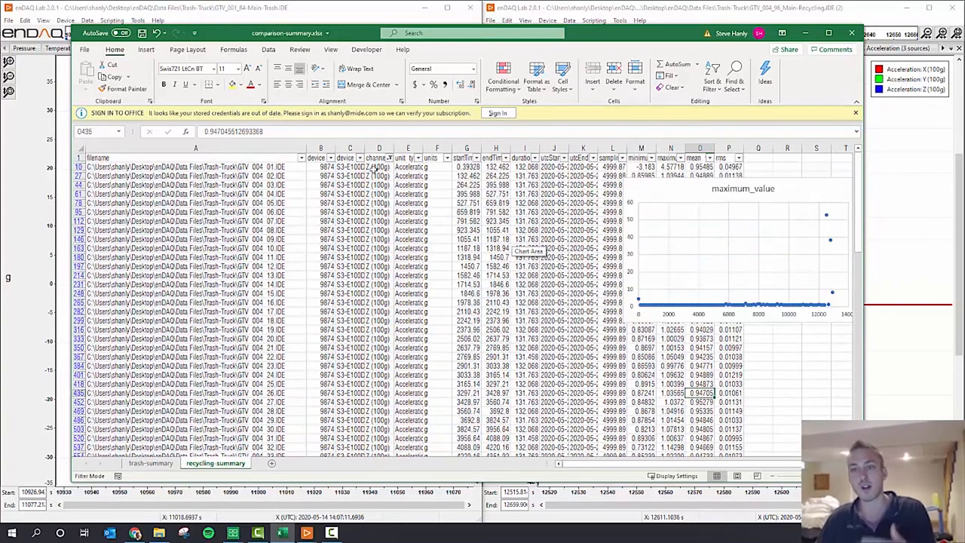
click(387, 157)
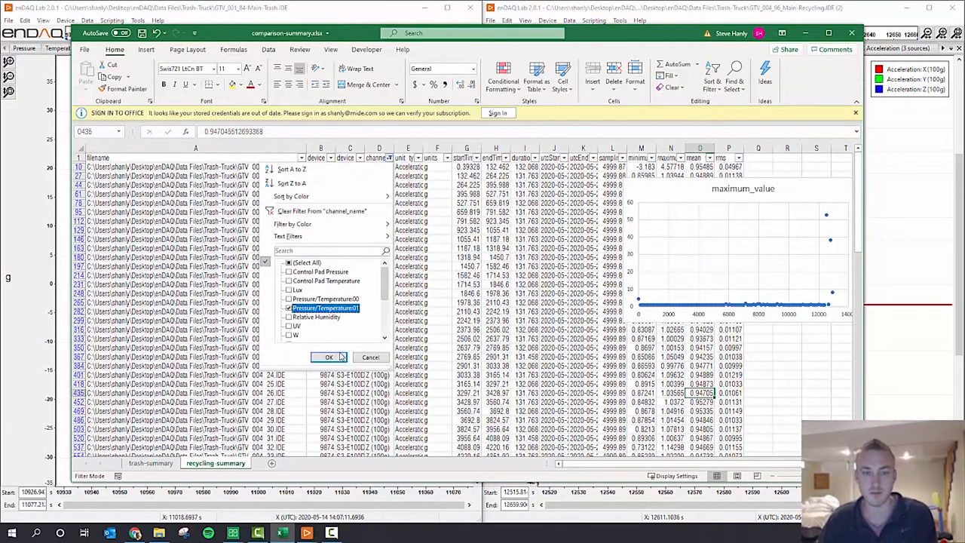
Go to the trash-summary sheet and select the maximum_value chart series.
click(328, 357)
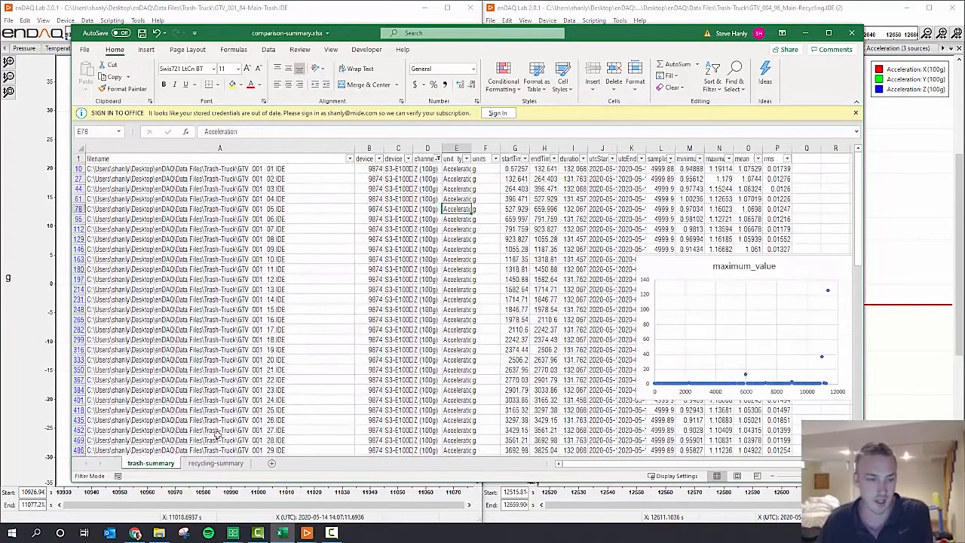
mouse_move(498, 235)
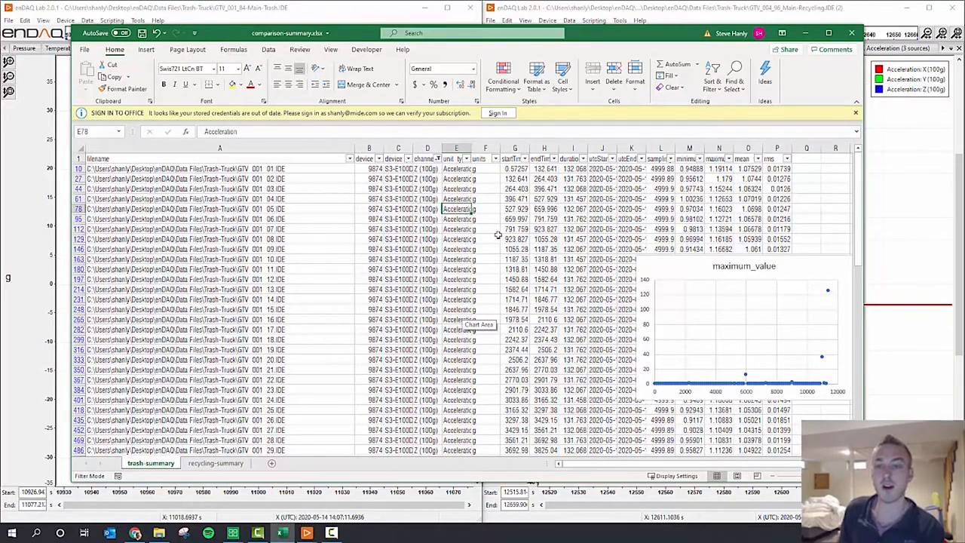
mouse_move(621, 257)
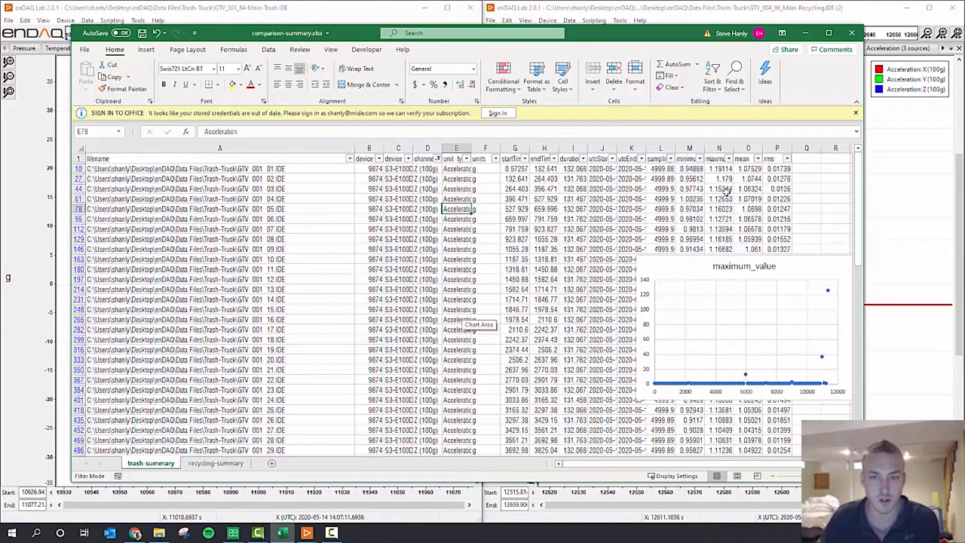
mouse_move(832, 332)
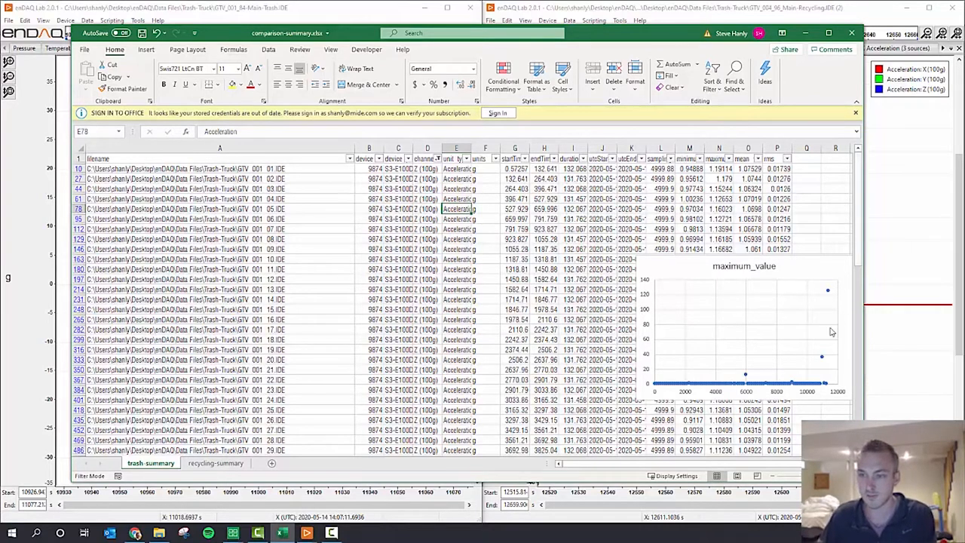
mouse_move(821, 360)
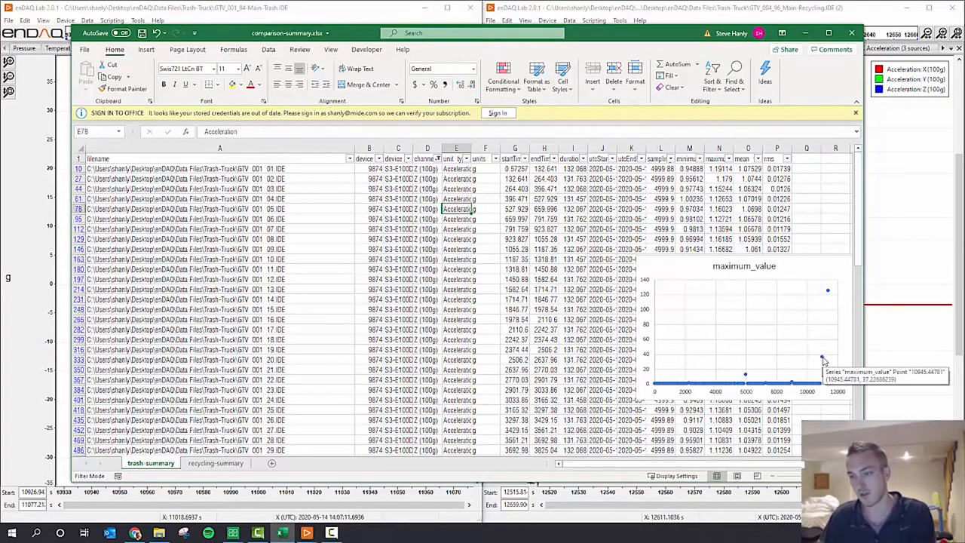
mouse_move(859, 219)
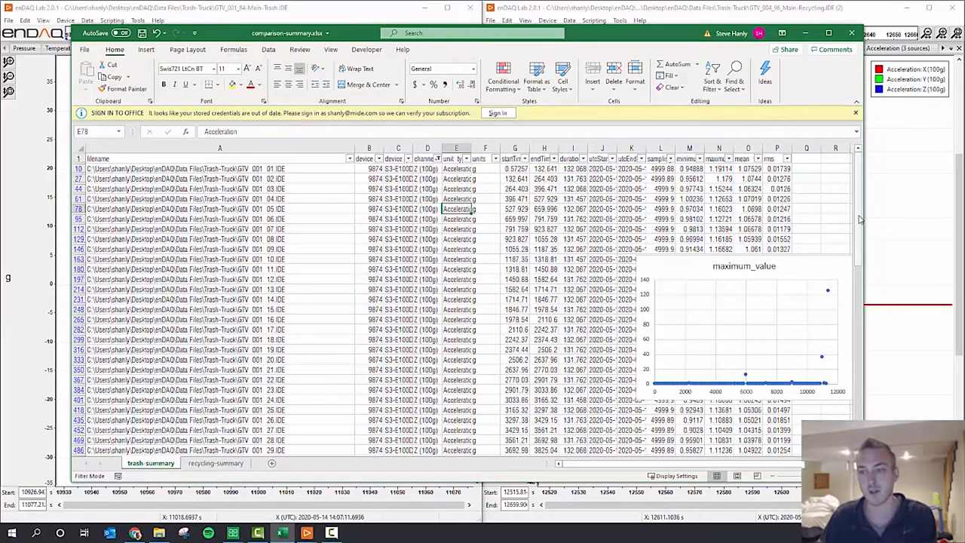
click(753, 384)
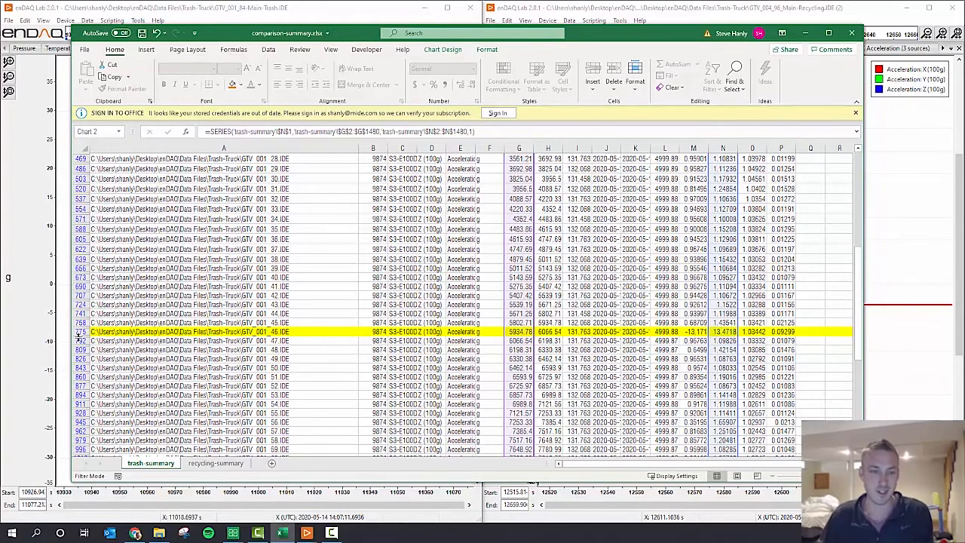
Select the GTV_001_46.IDE file name in cell A775.
click(224, 331)
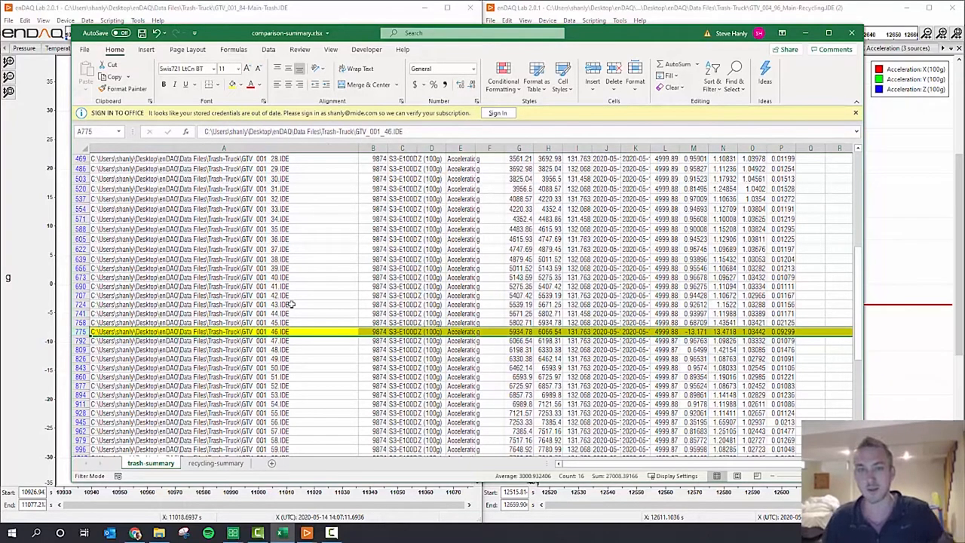
mouse_move(313, 300)
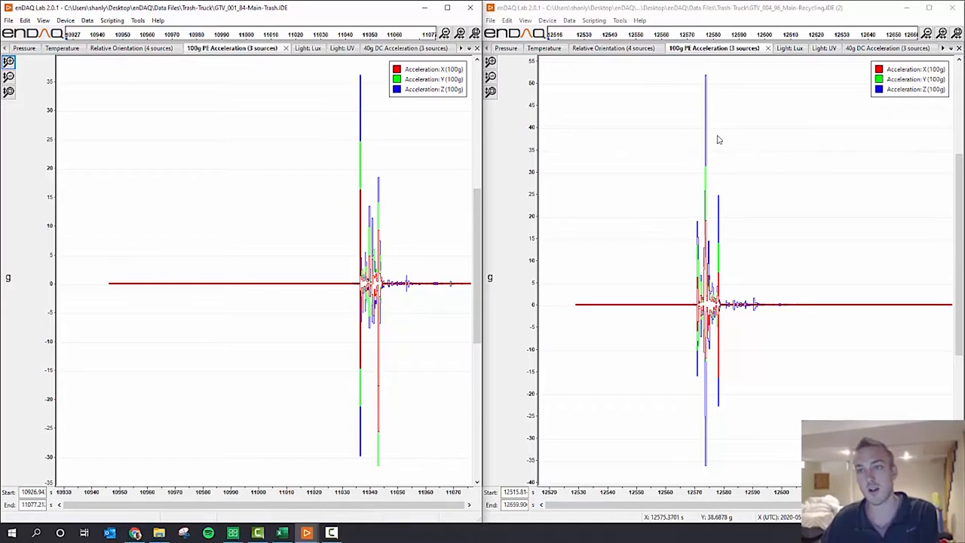
mouse_move(225, 90)
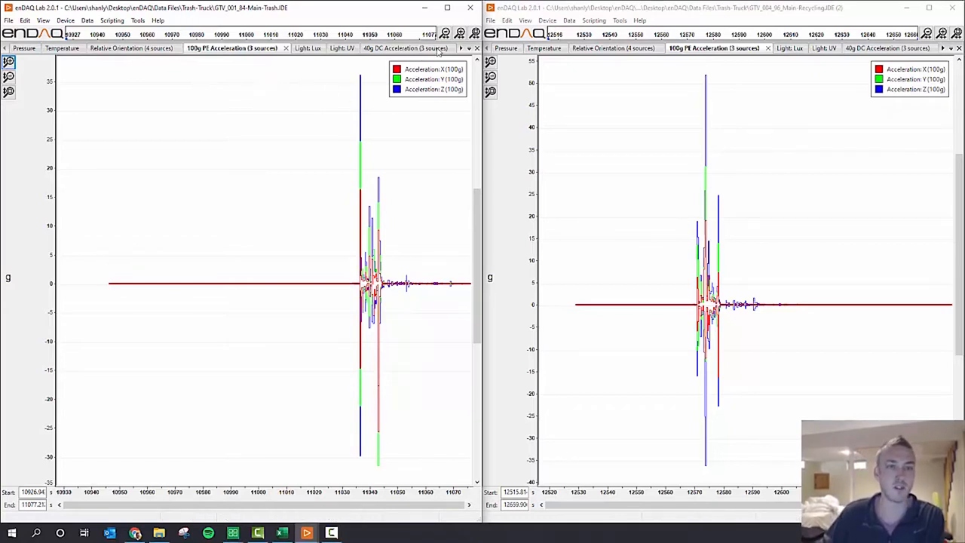
Show Control Pad Pressure for the trash truck and Relative Orientation for recycling.
click(460, 48)
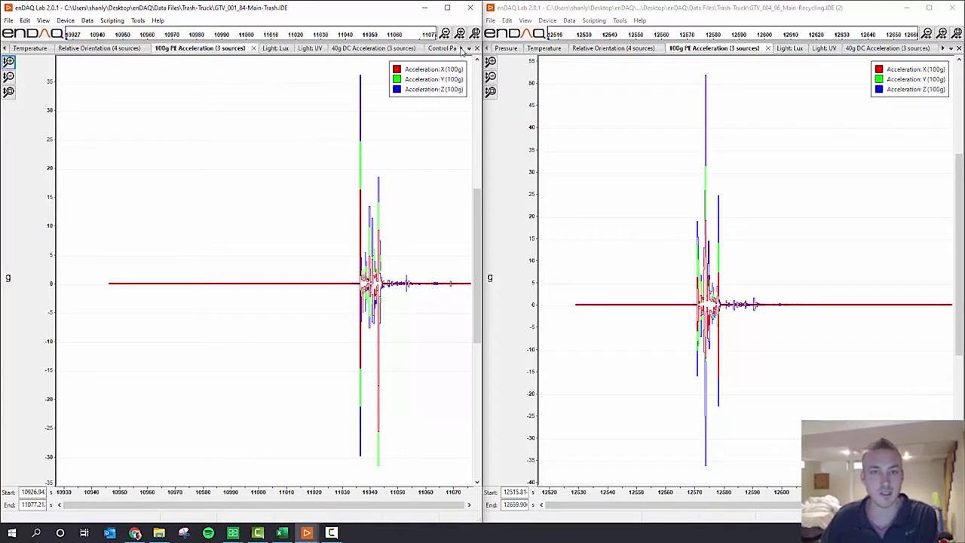
click(442, 47)
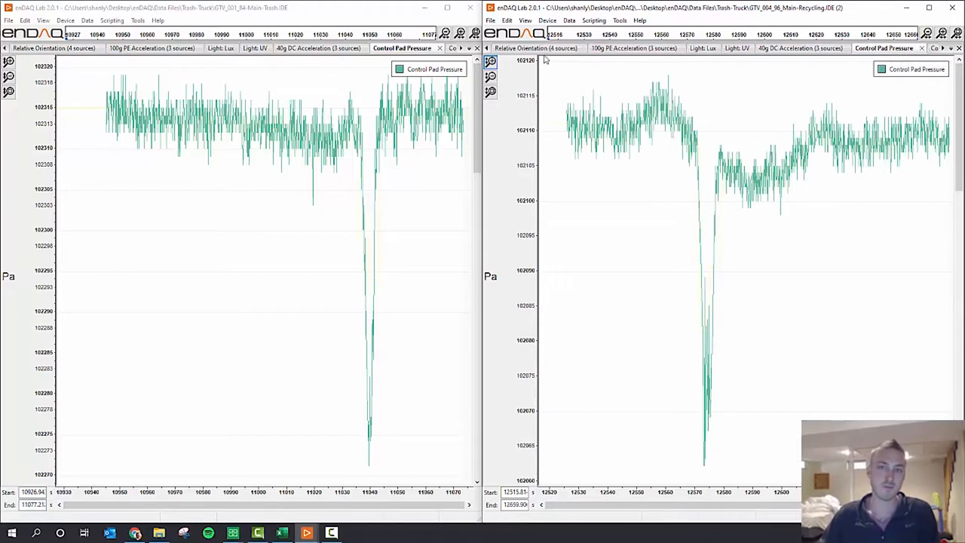
click(538, 48)
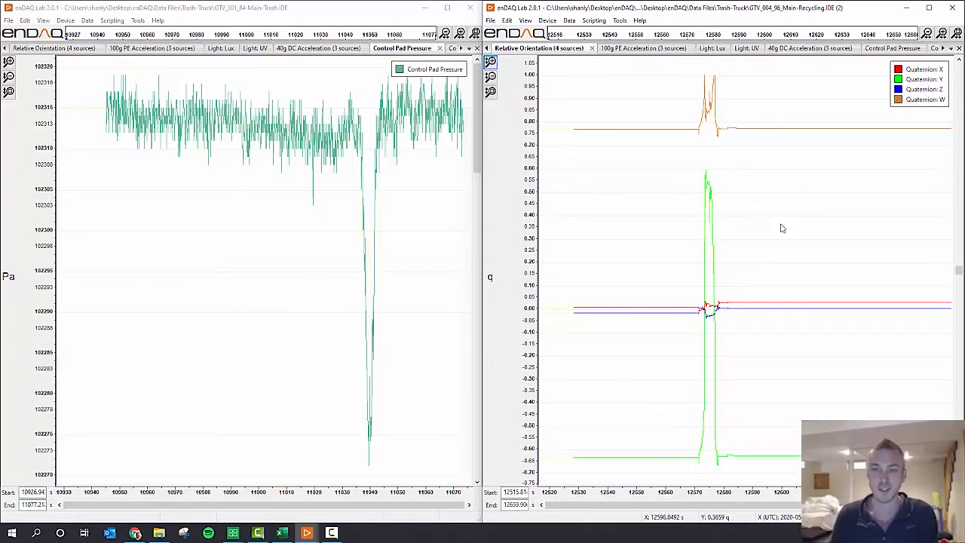
mouse_move(95, 64)
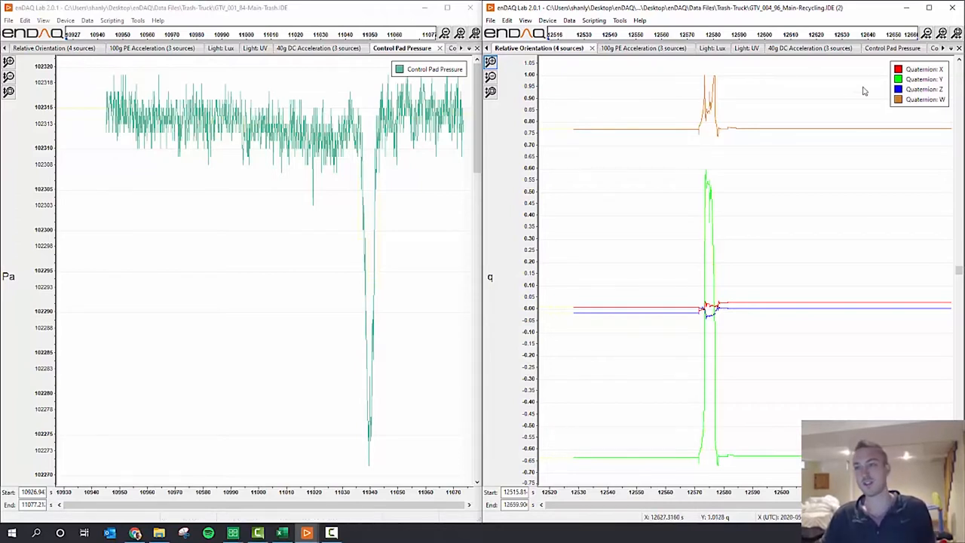
mouse_move(878, 129)
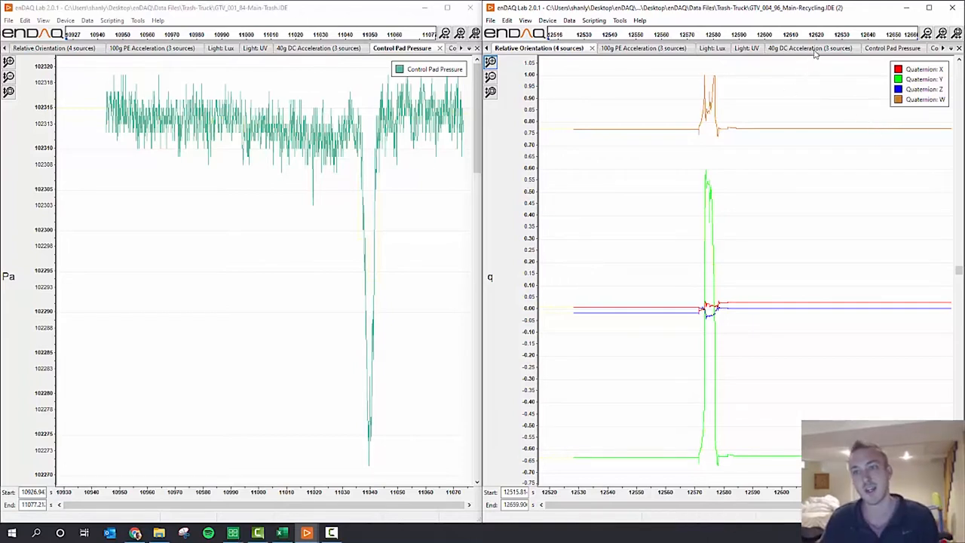
Show 40g DC Acceleration in both windows, zooming the recycling plot onto impacts.
click(802, 48)
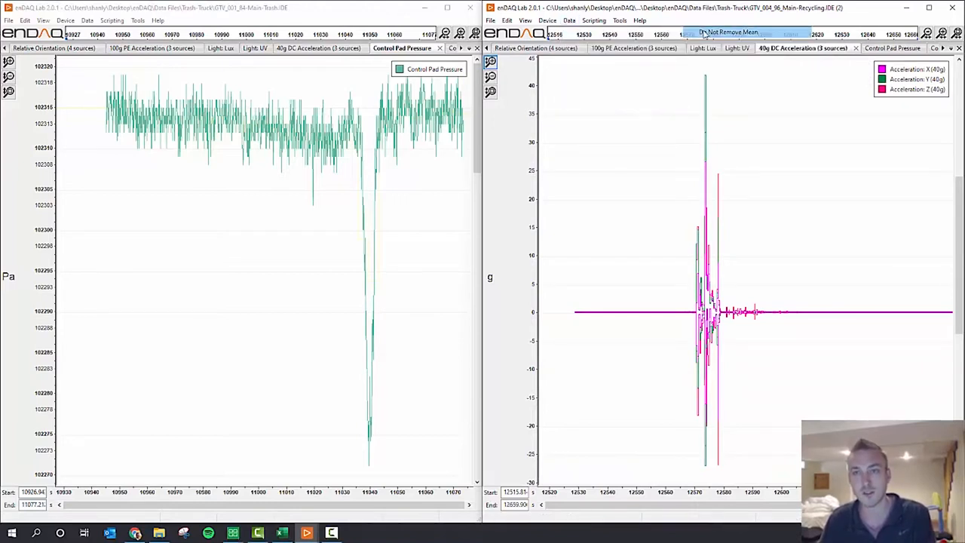
click(727, 32)
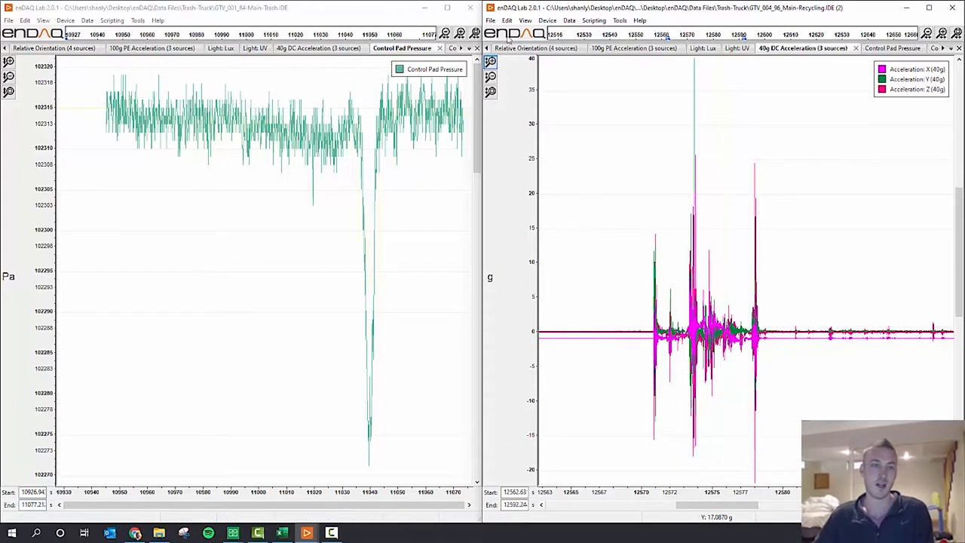
mouse_move(272, 56)
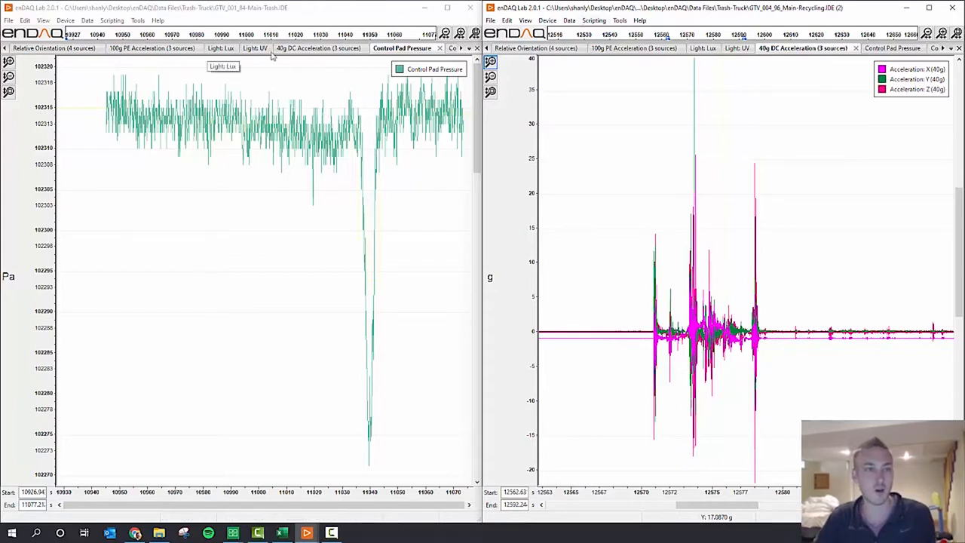
click(86, 21)
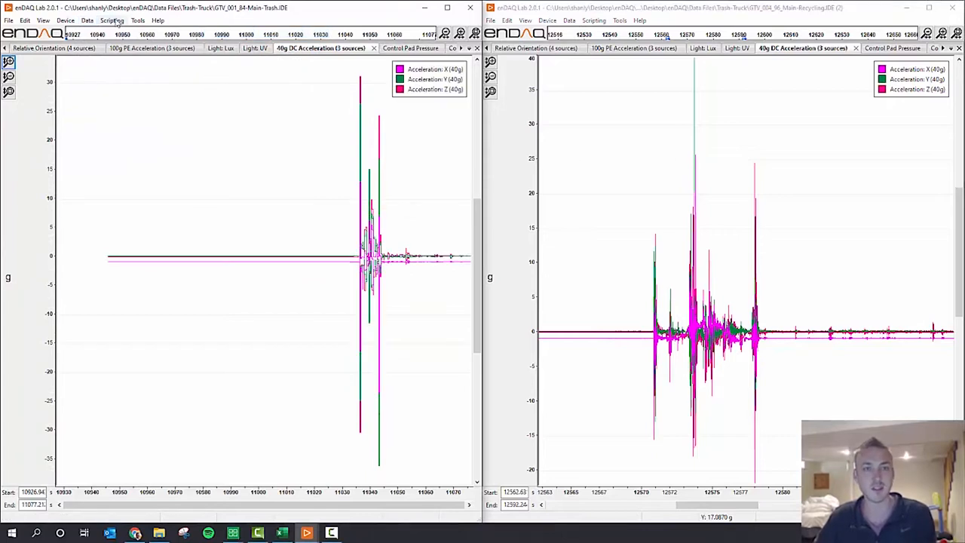
Run Calculate_Tilt.py on the trash file, review Figures 3–5, and refocus the Script Editor.
click(112, 21)
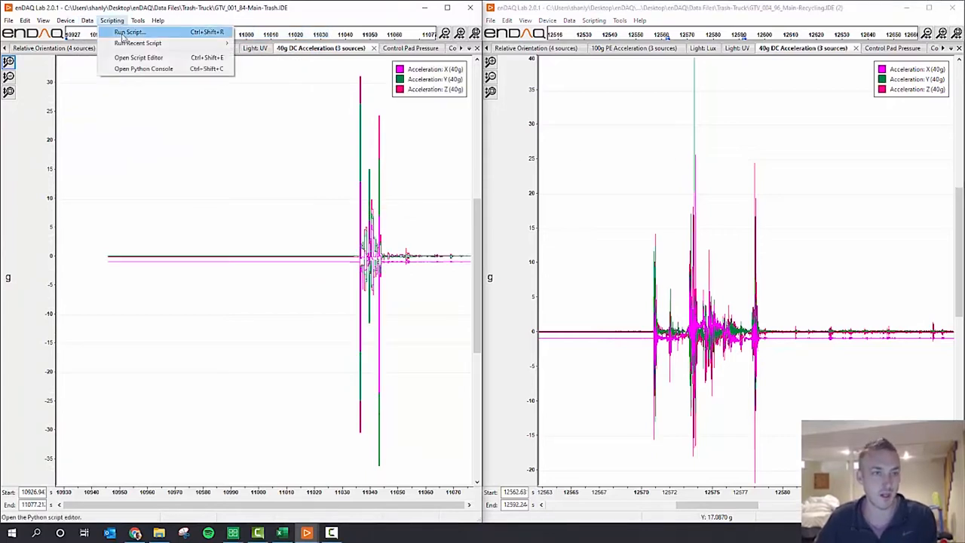
mouse_move(138, 58)
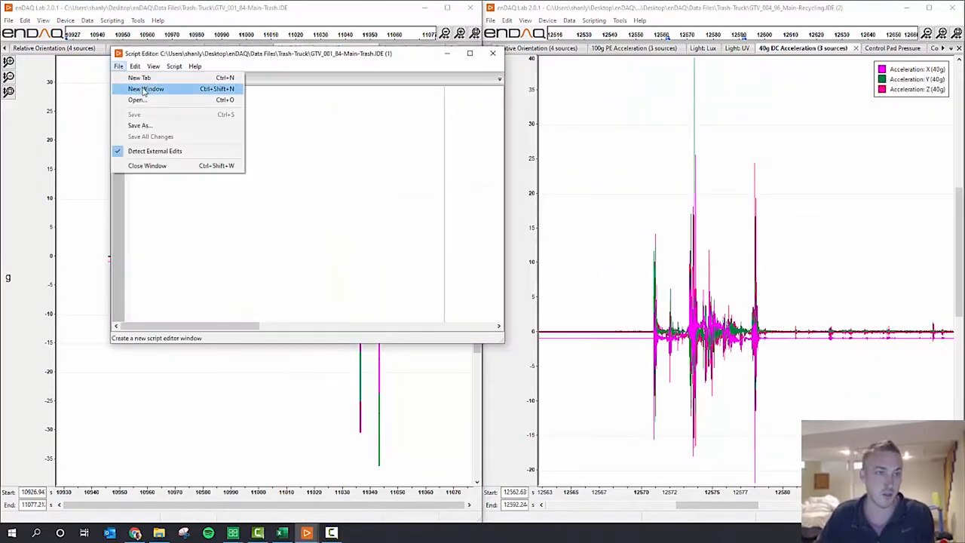
click(145, 89)
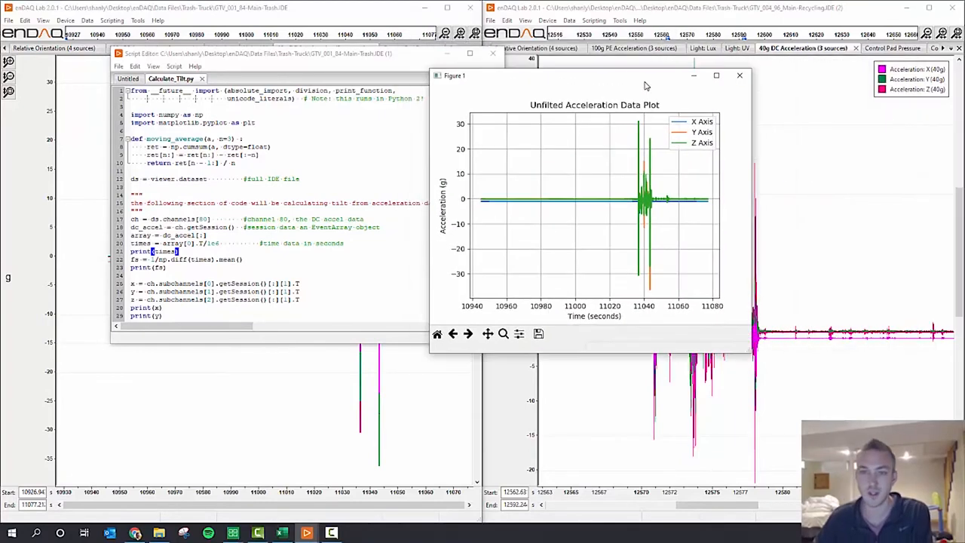
mouse_move(641, 136)
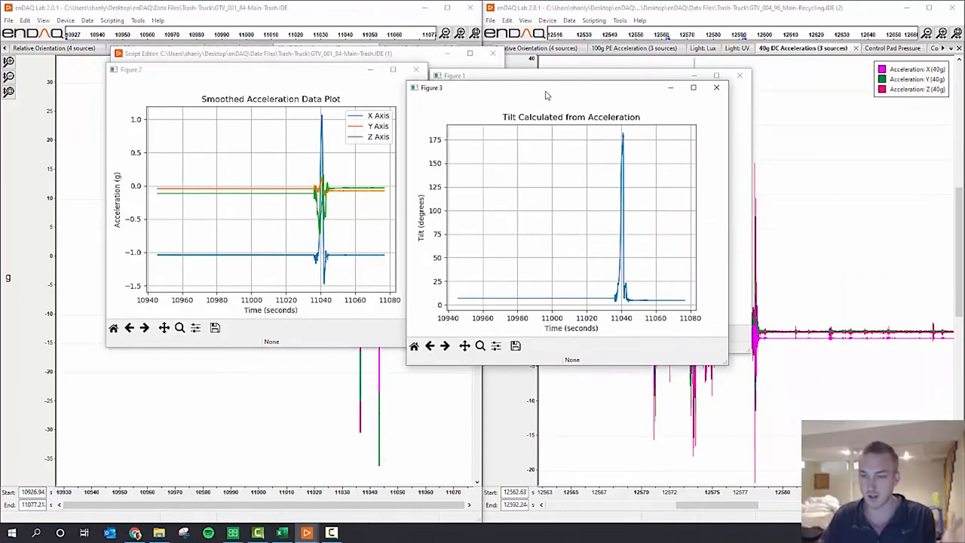
mouse_move(307, 137)
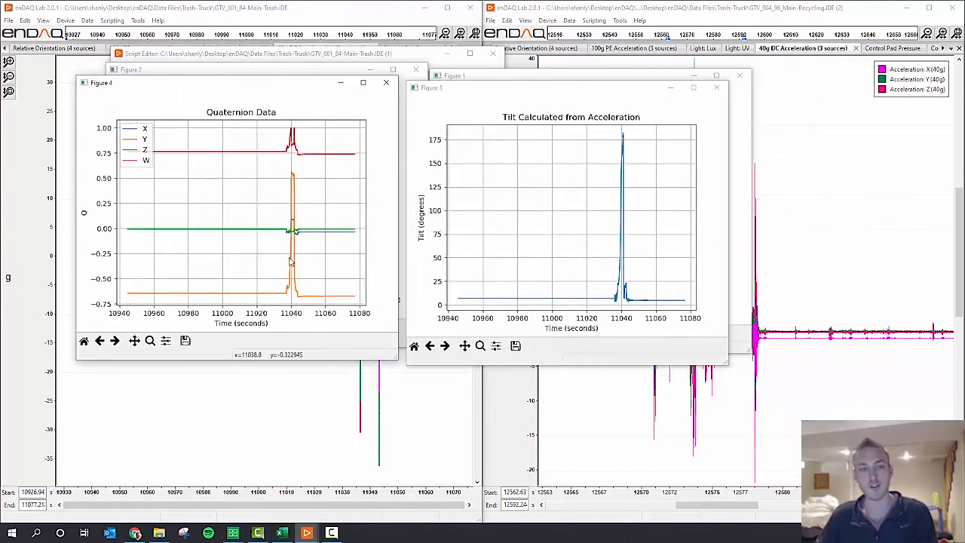
mouse_move(291, 260)
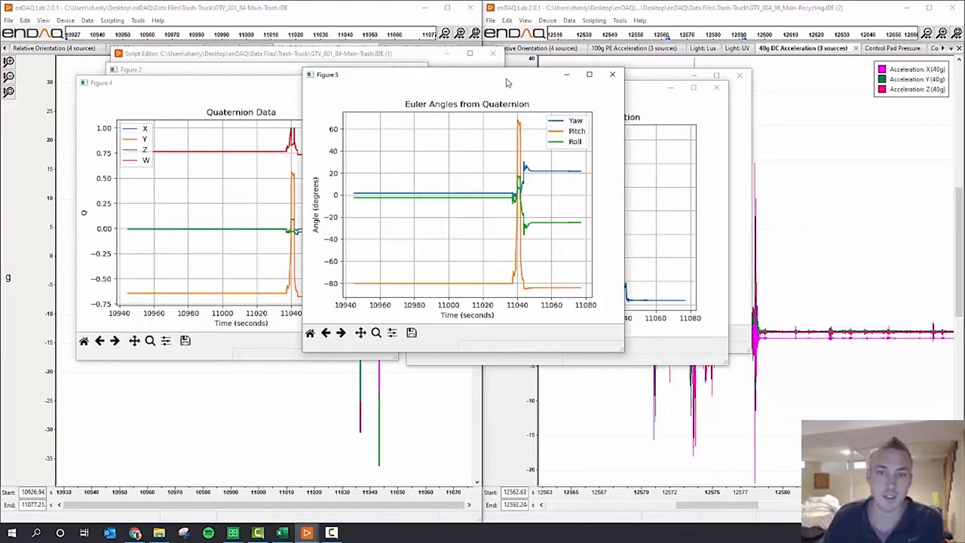
mouse_move(327, 426)
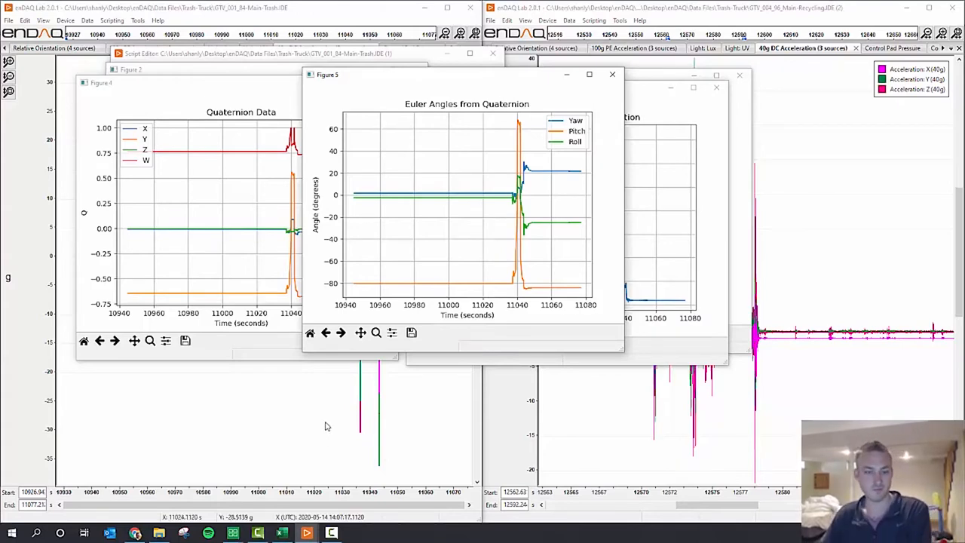
click(256, 53)
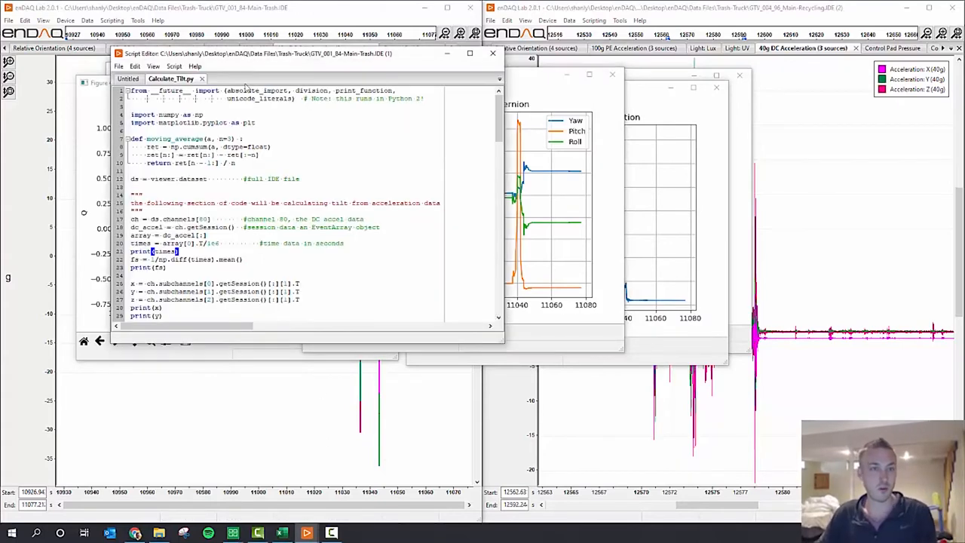
Scroll Calculate_Tilt.py, then open the resultant acceleration script via File > Open.
scroll(down, 3)
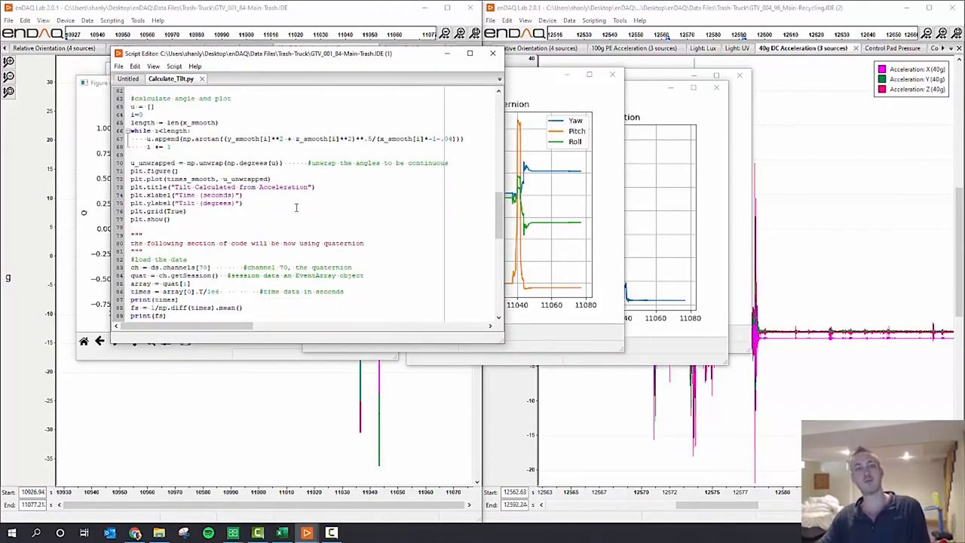
scroll(down, 3)
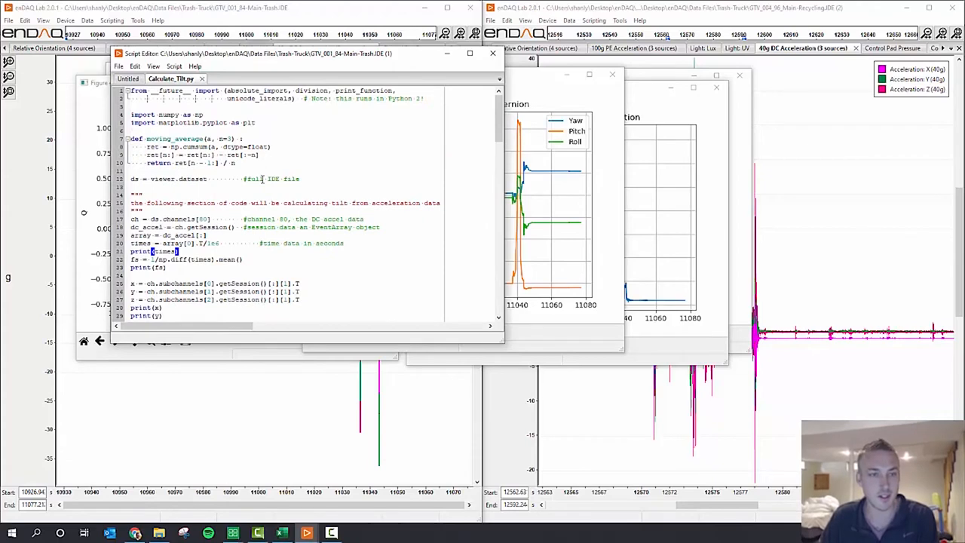
click(119, 67)
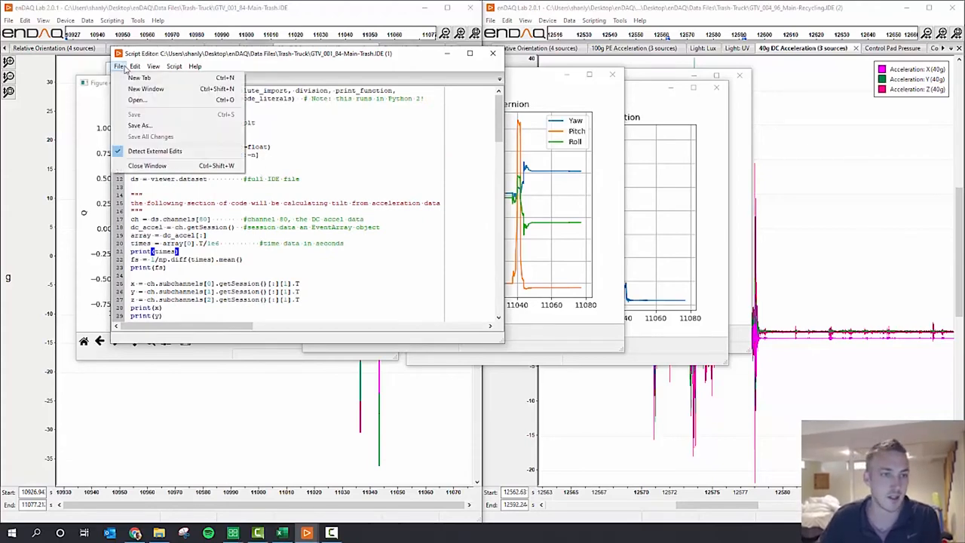
click(134, 66)
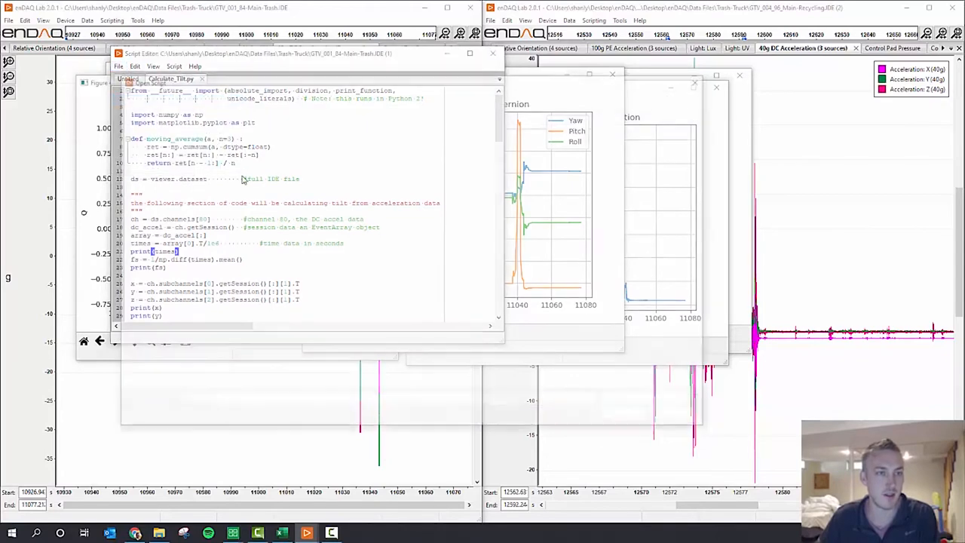
click(237, 78)
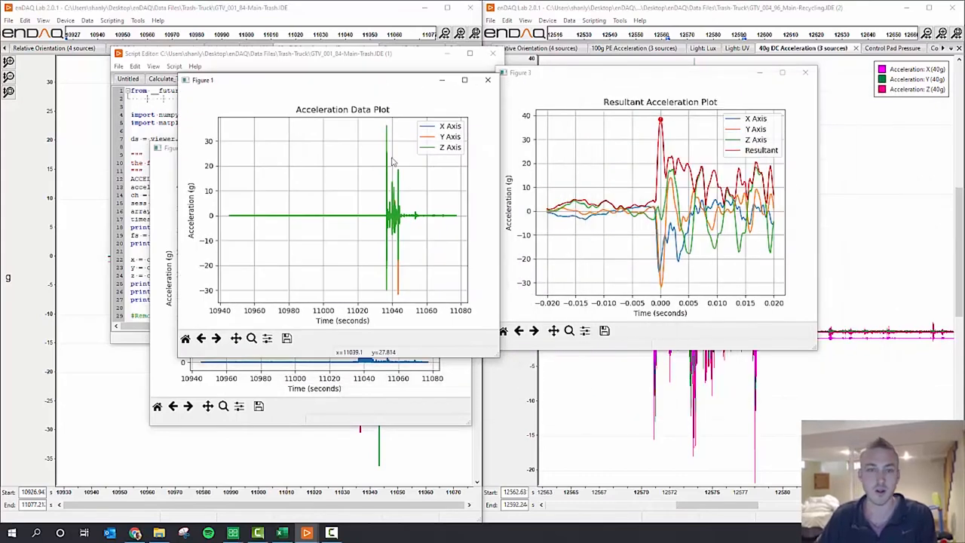
mouse_move(394, 157)
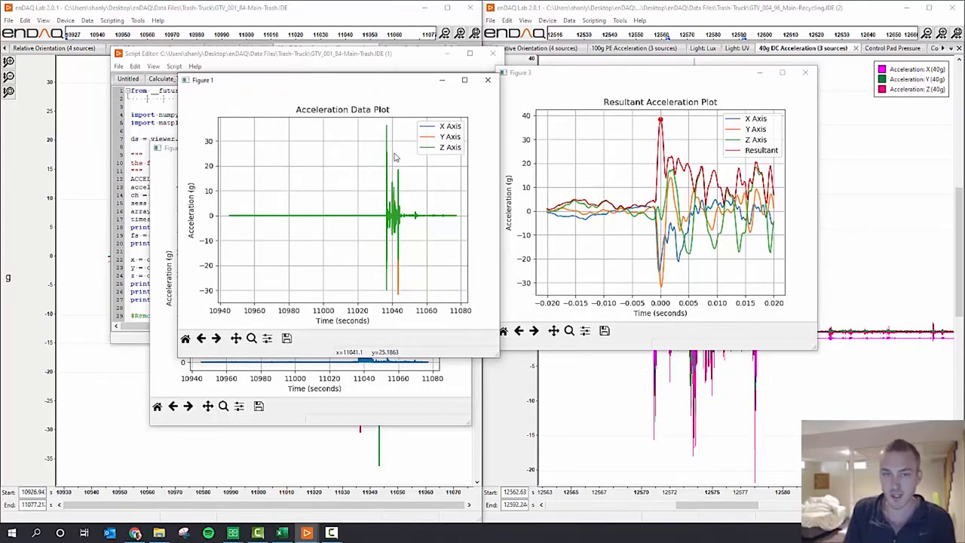
mouse_move(614, 129)
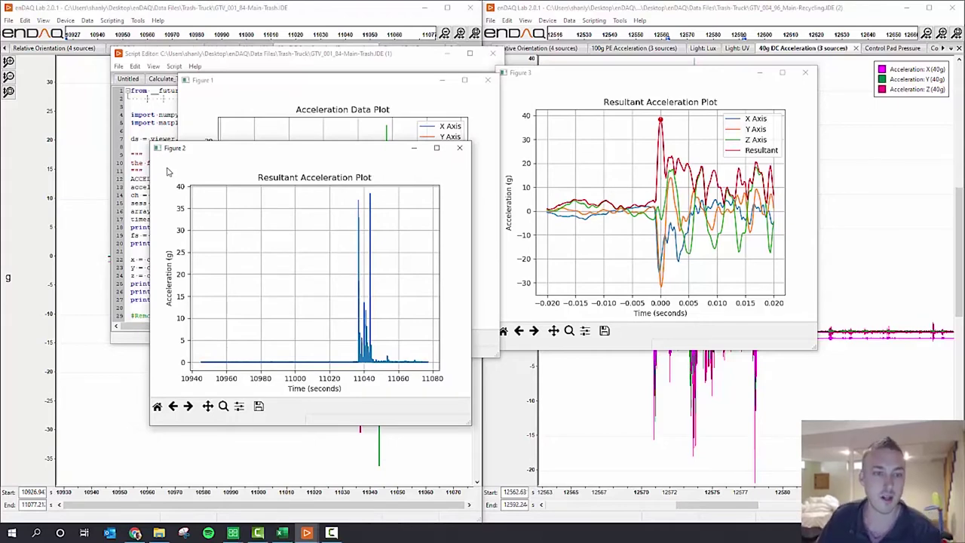
mouse_move(669, 119)
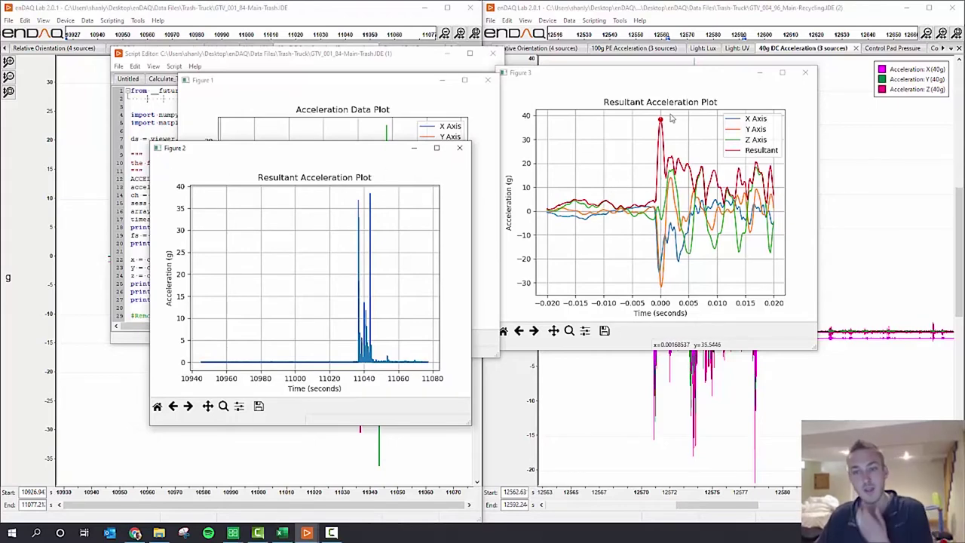
mouse_move(663, 121)
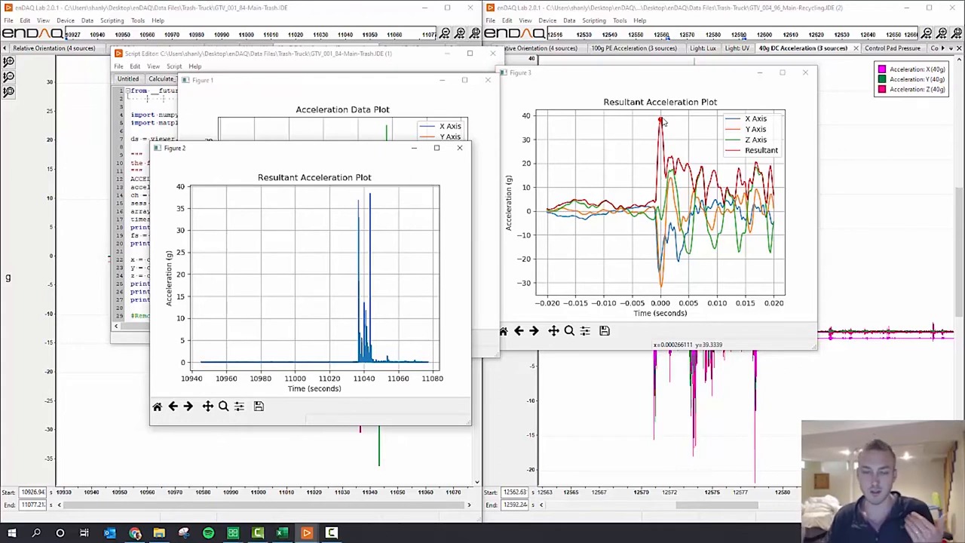
mouse_move(684, 154)
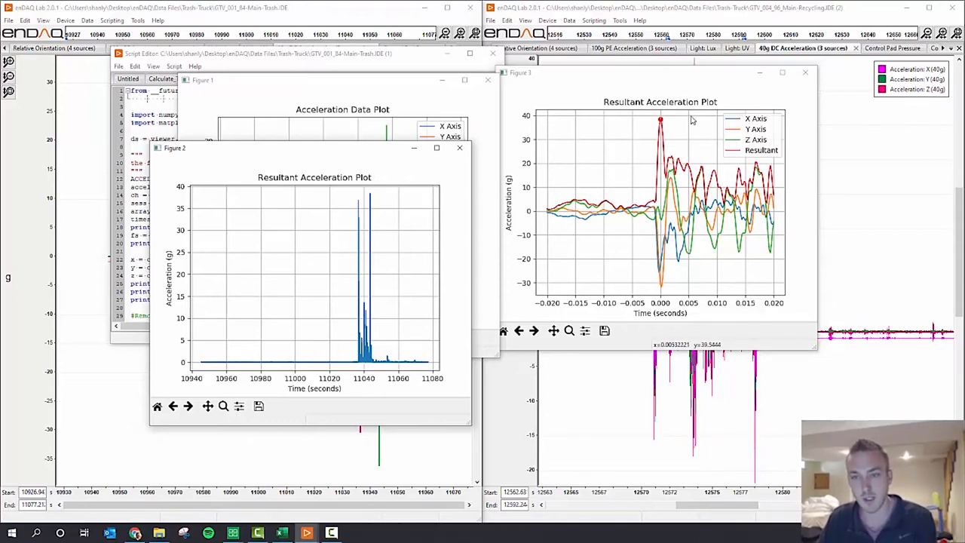
mouse_move(651, 212)
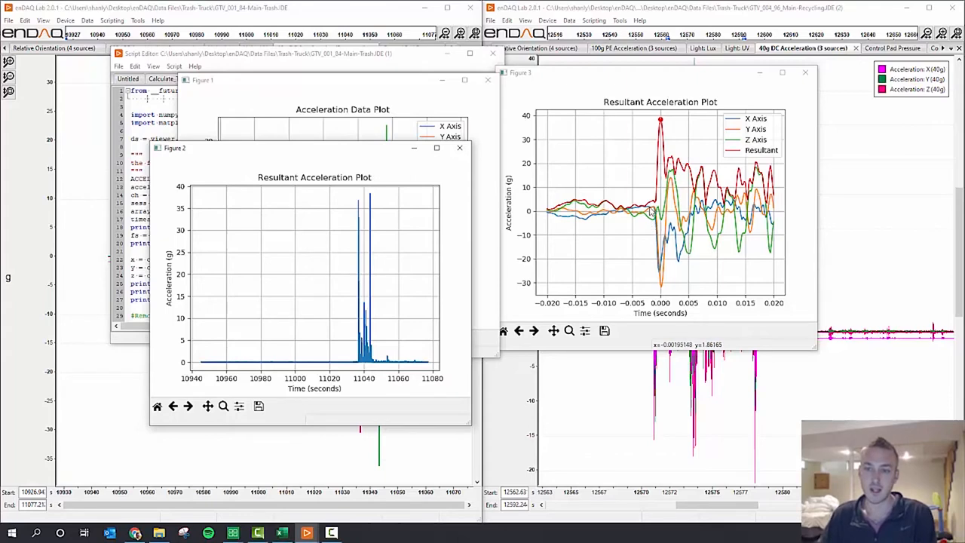
mouse_move(665, 249)
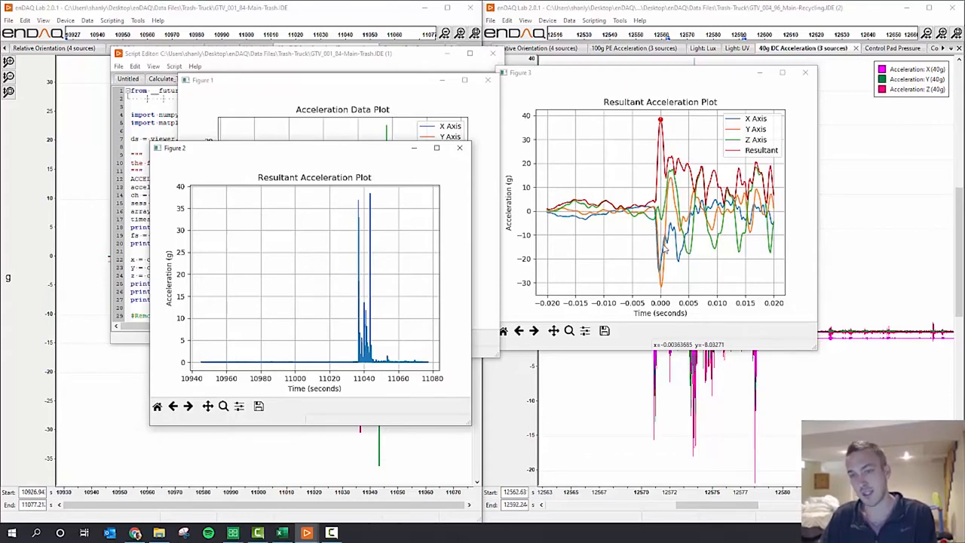
mouse_move(682, 258)
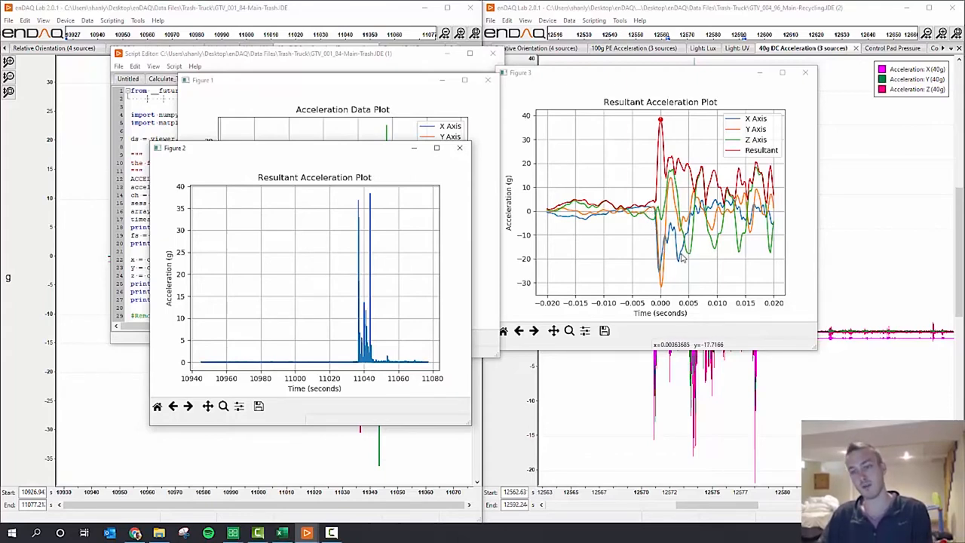
mouse_move(665, 283)
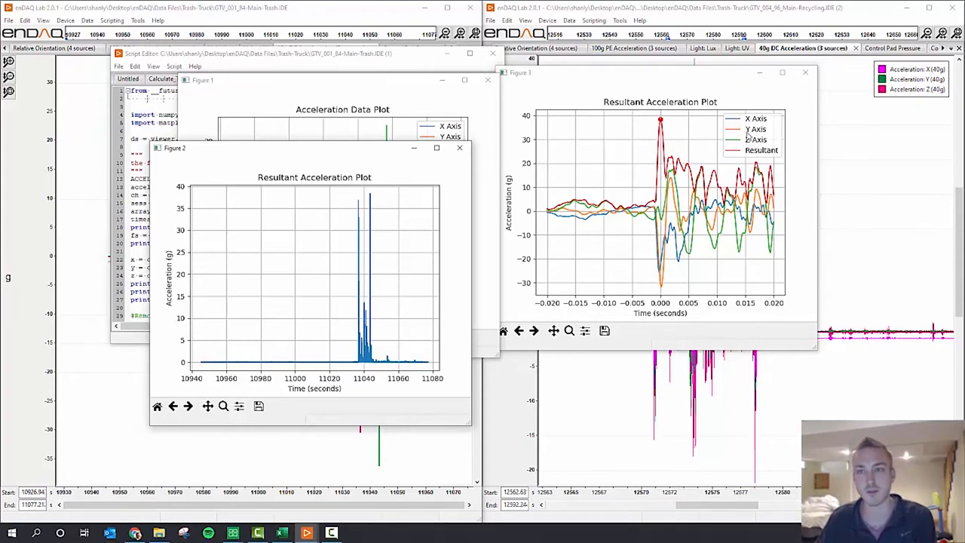
Bring the recycling truck's enDAQ Lab window to the front.
click(804, 73)
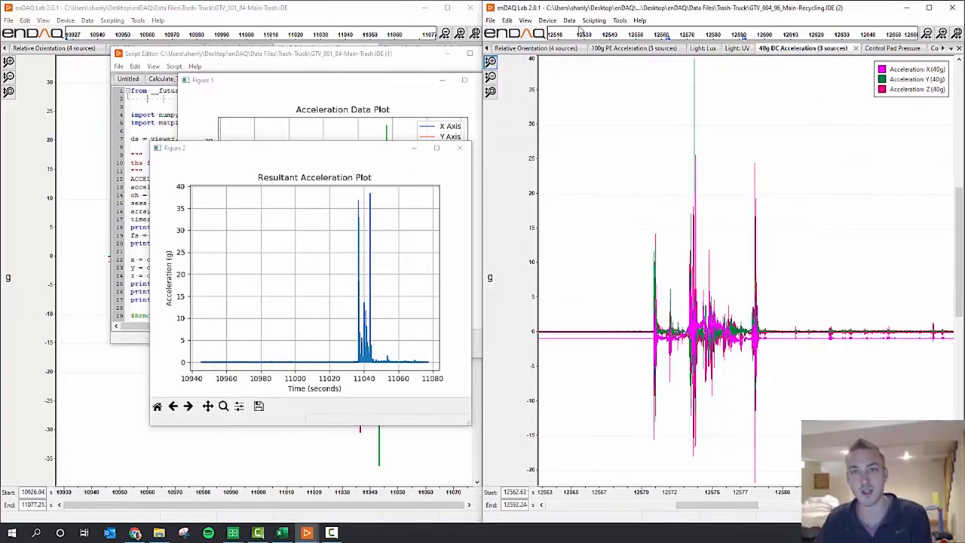
Start running a Python script from the recycling window, accepting the warning.
click(569, 20)
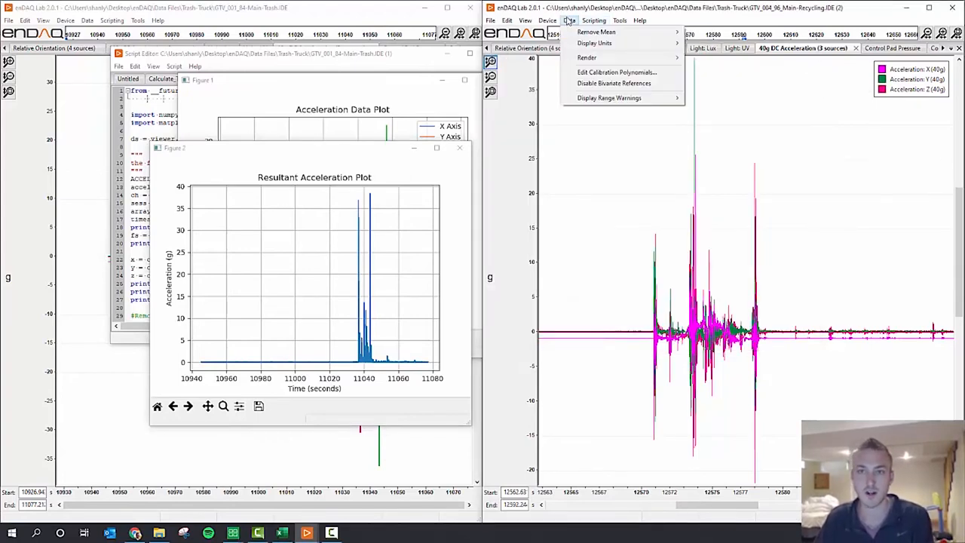
click(525, 21)
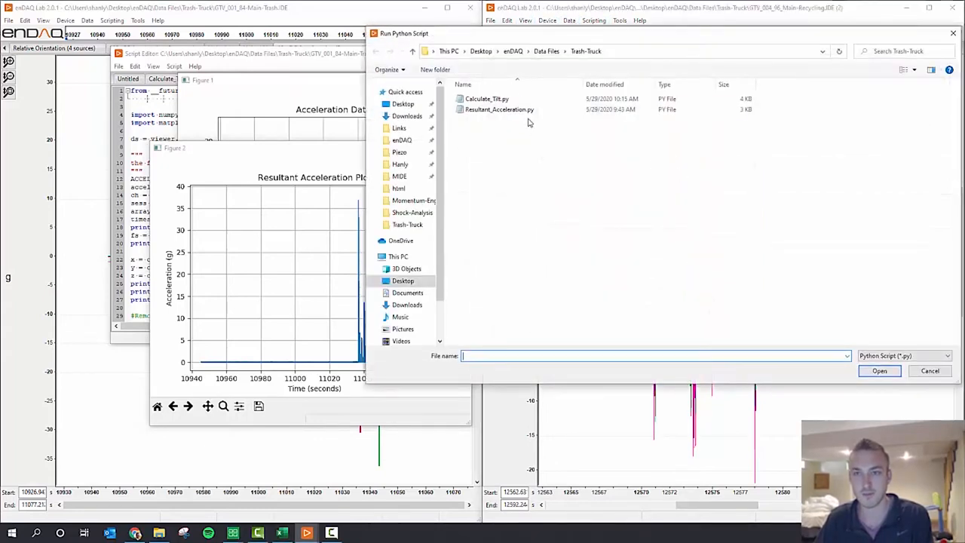
mouse_move(498, 110)
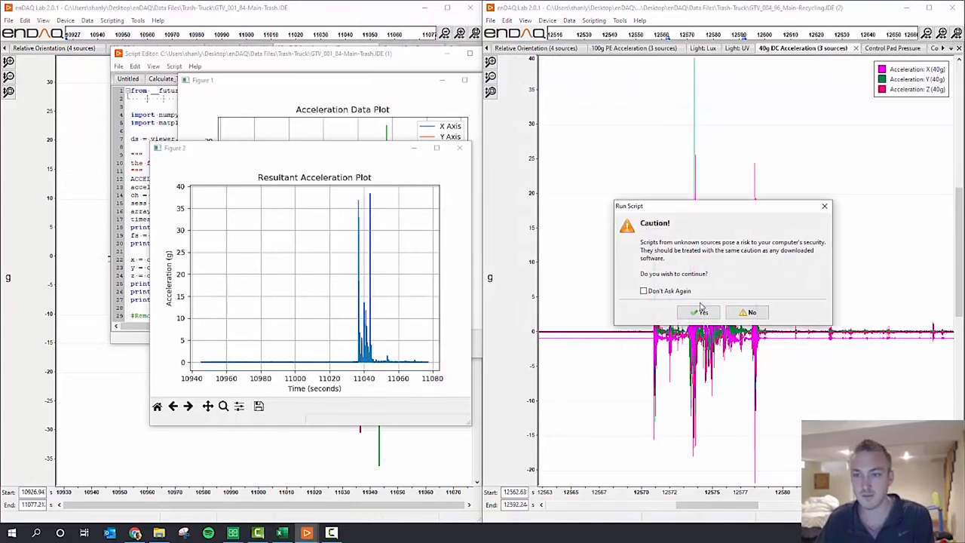
click(697, 312)
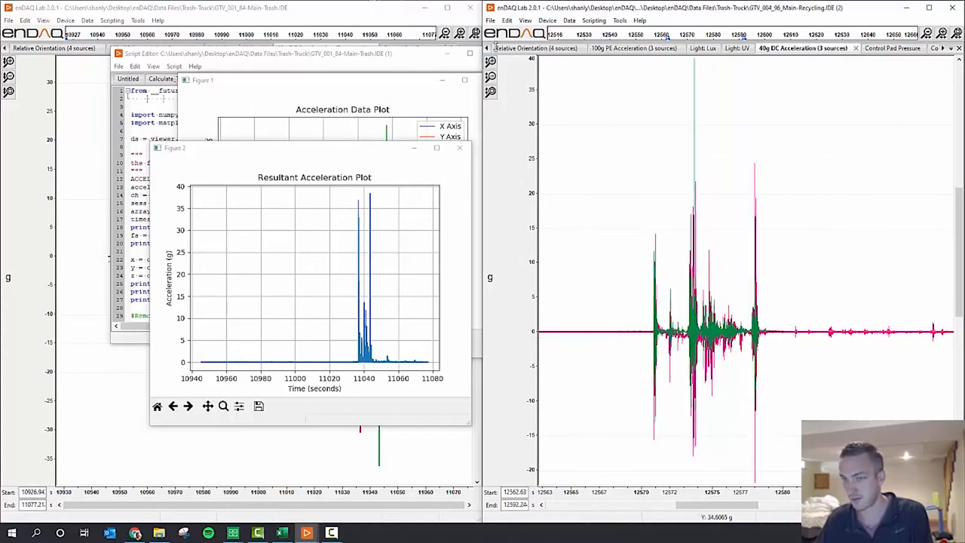
Open a Script Editor for the recycling recording and start opening a script.
click(547, 21)
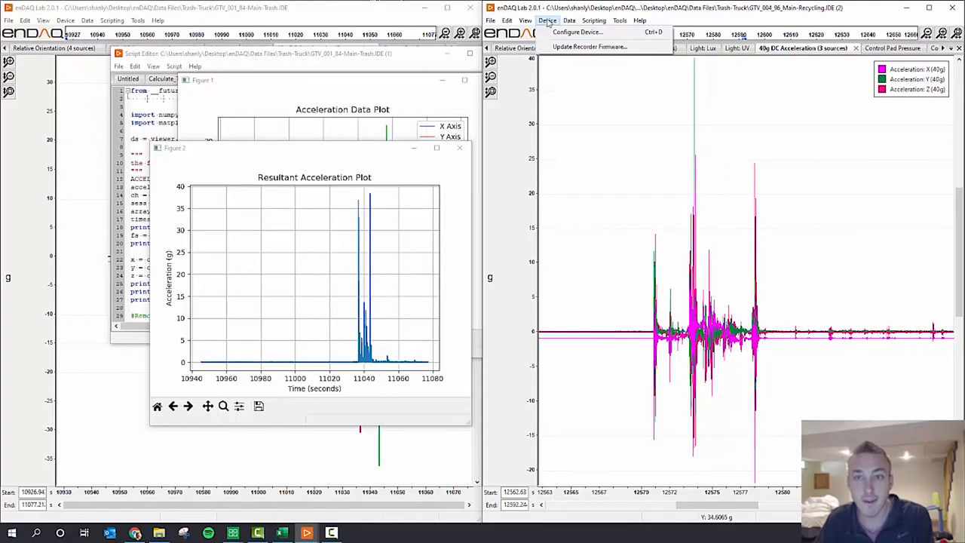
click(594, 20)
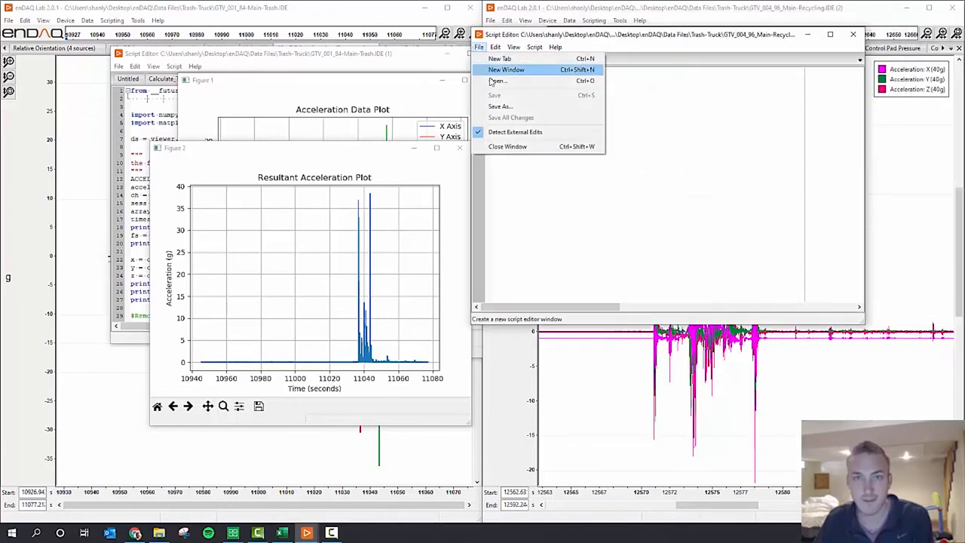
click(495, 81)
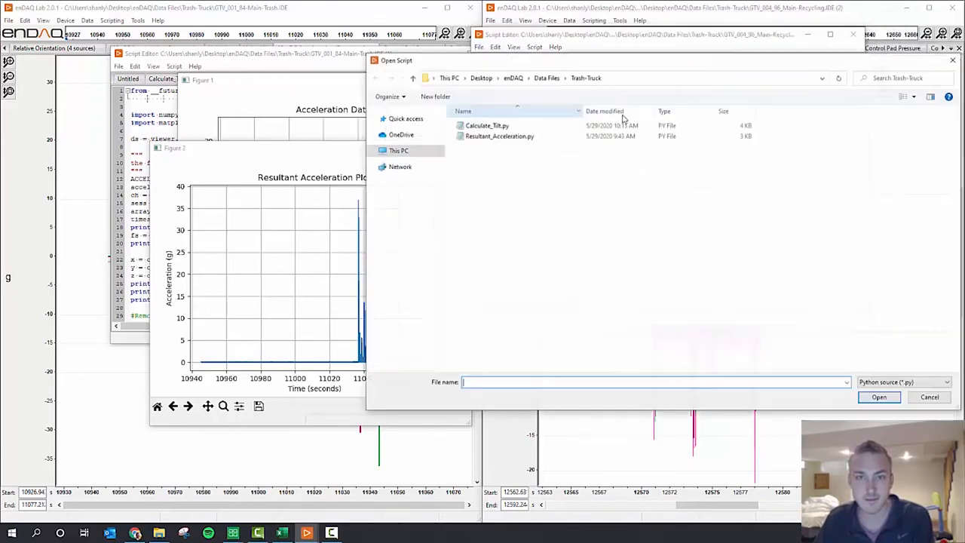
Open Resultant_Acceleration.py from the Open Script dialog.
double_click(499, 137)
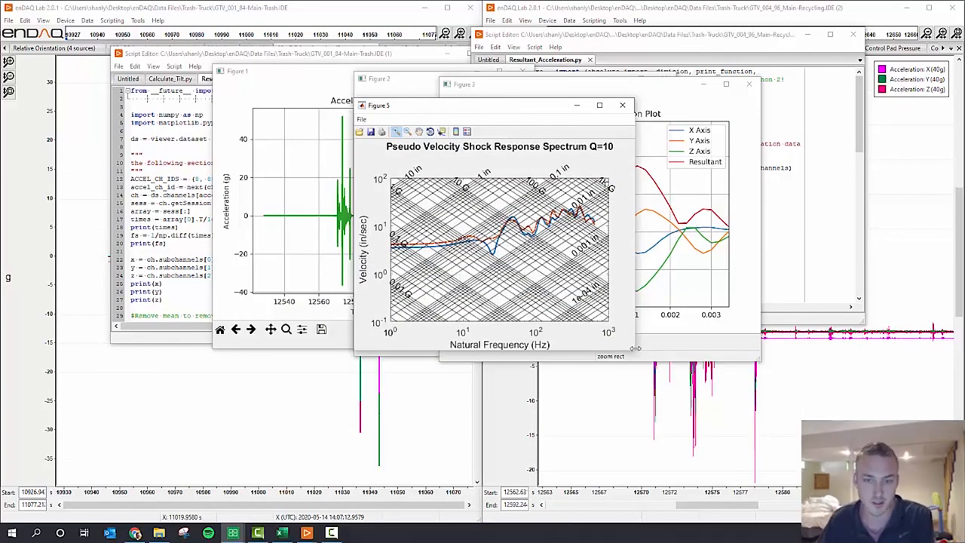
Resize the Figure 5 pseudo velocity shock response spectrum window larger from its corner.
drag(636, 347, 701, 448)
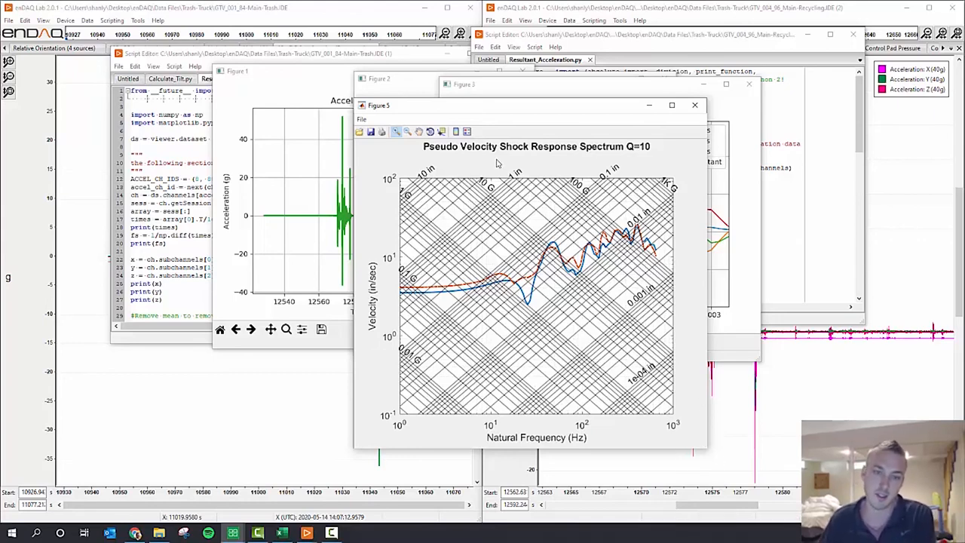
mouse_move(618, 177)
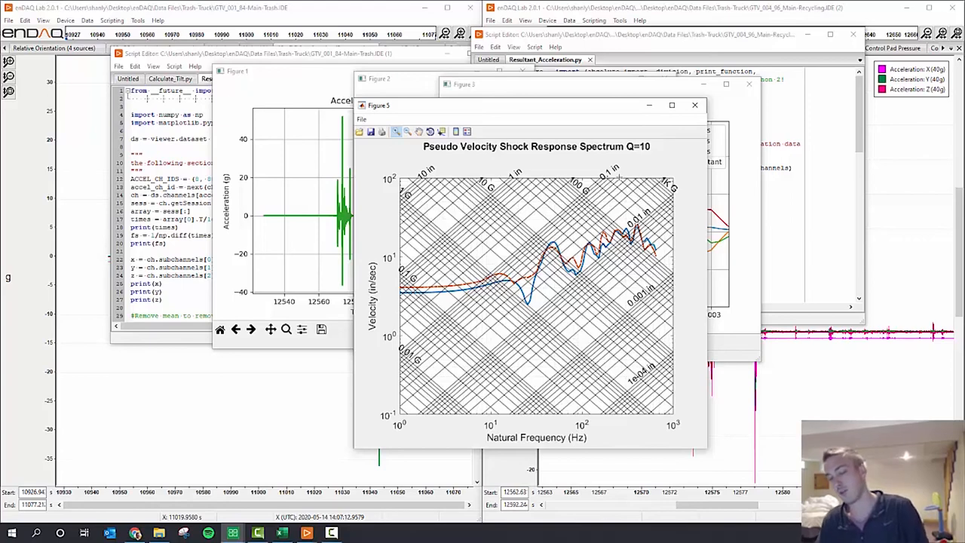